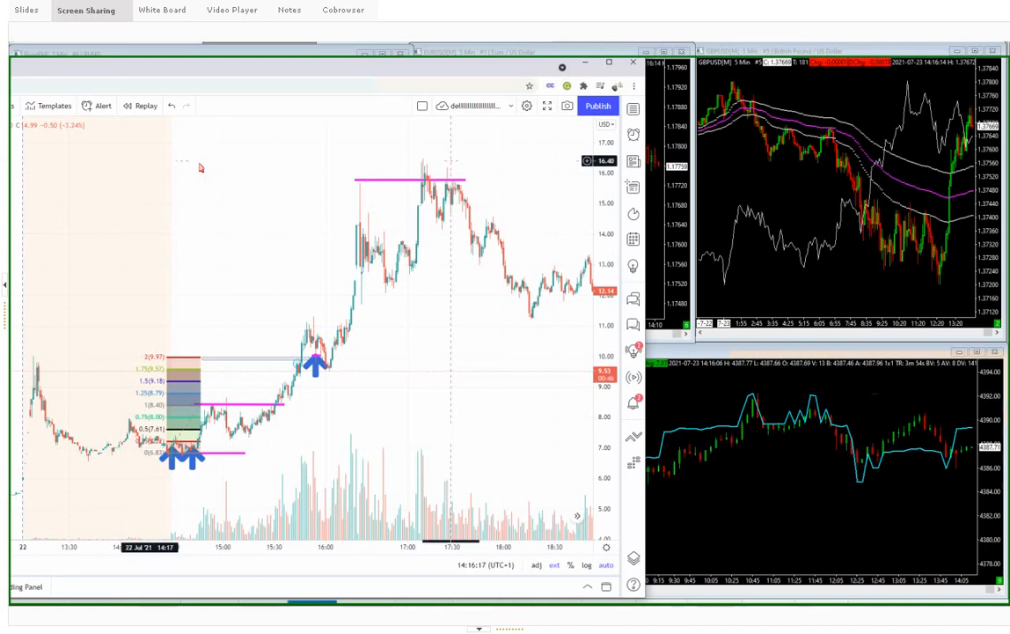
mouse_move(246, 291)
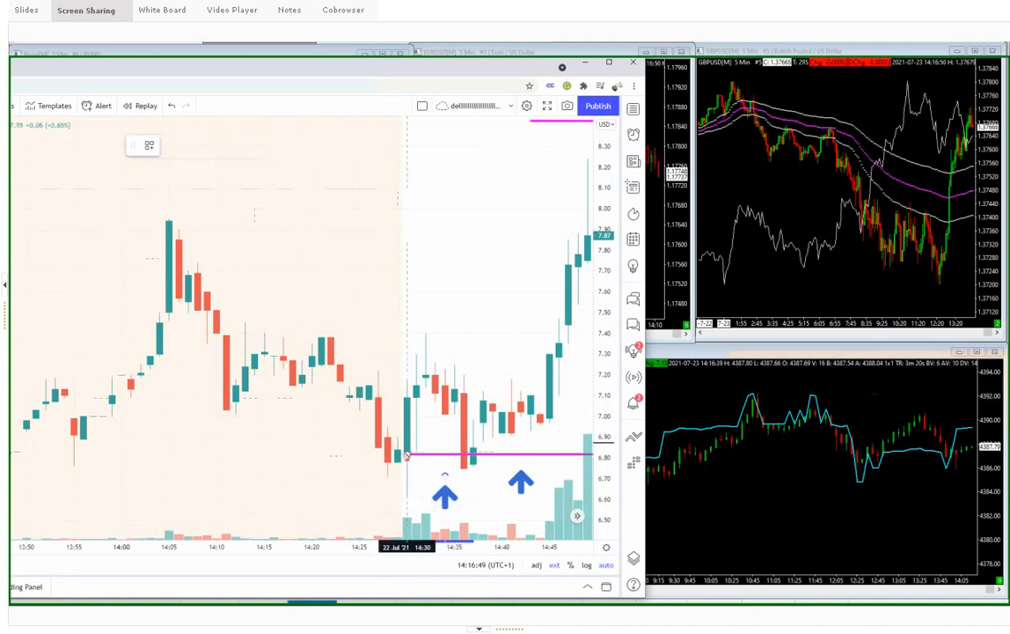
mouse_move(423, 438)
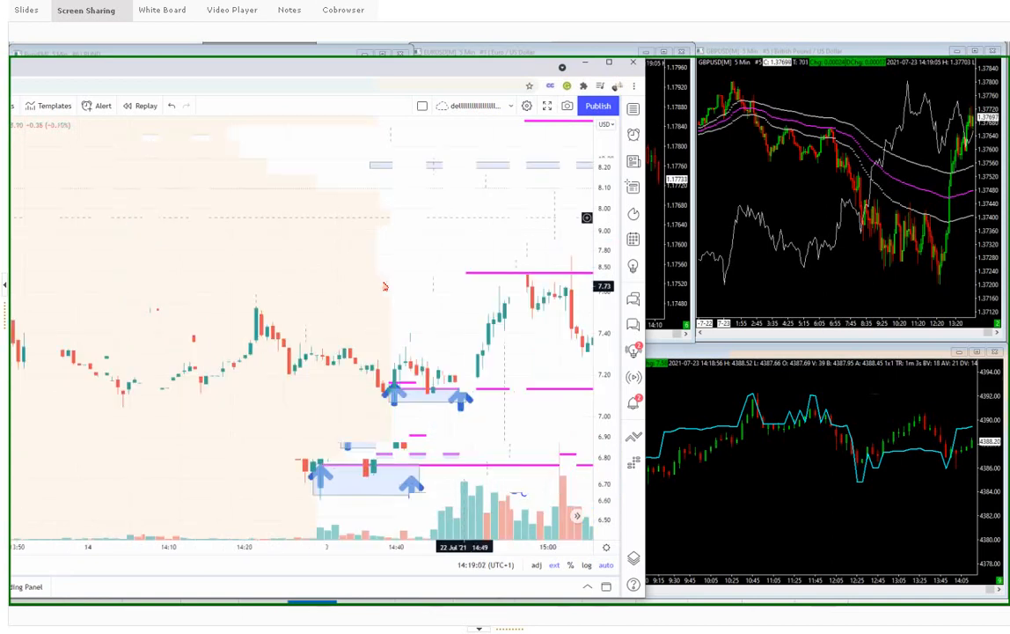
mouse_move(348, 222)
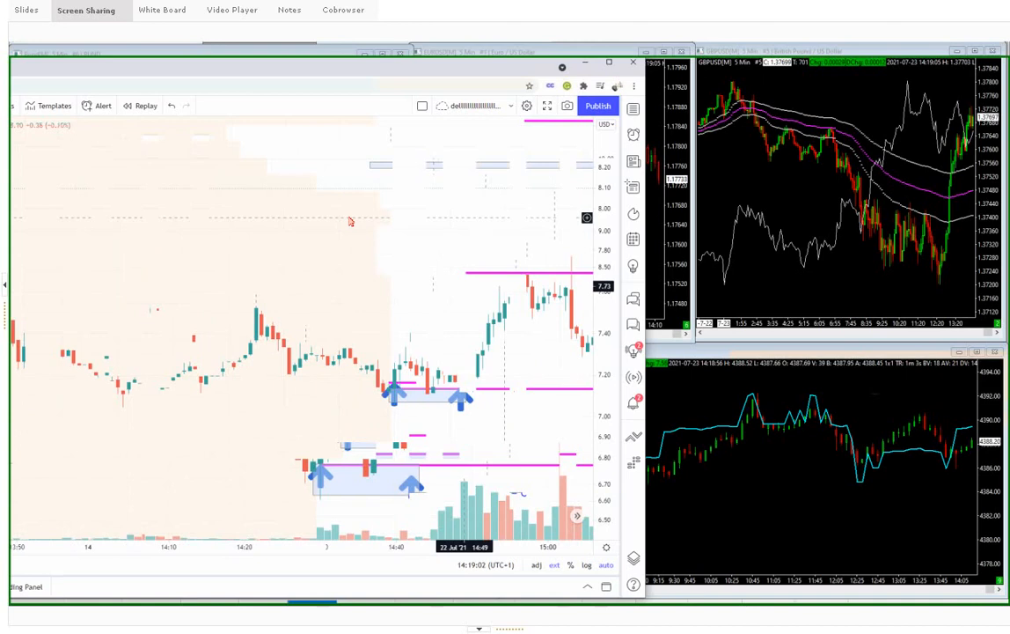